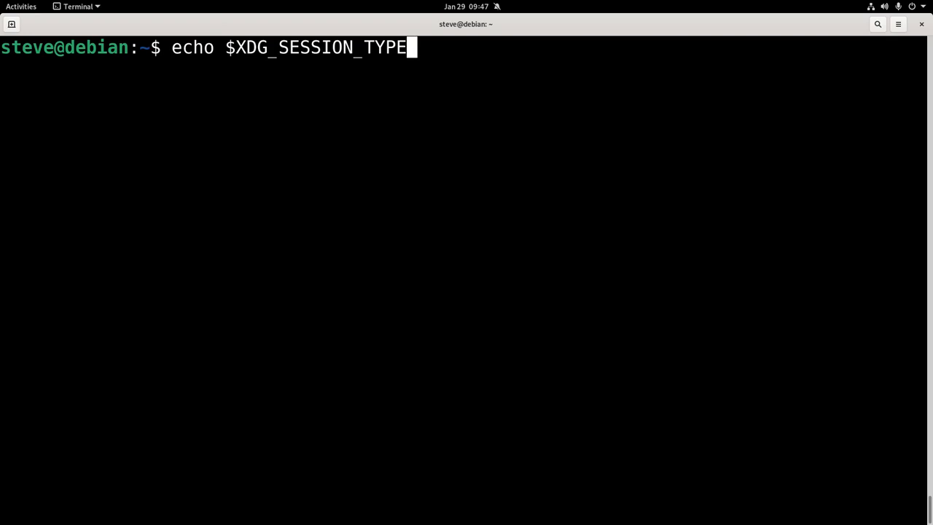
Step: Run the session type check and list the home directory showing the DisplayLink zip
type("ls")
key("Return")
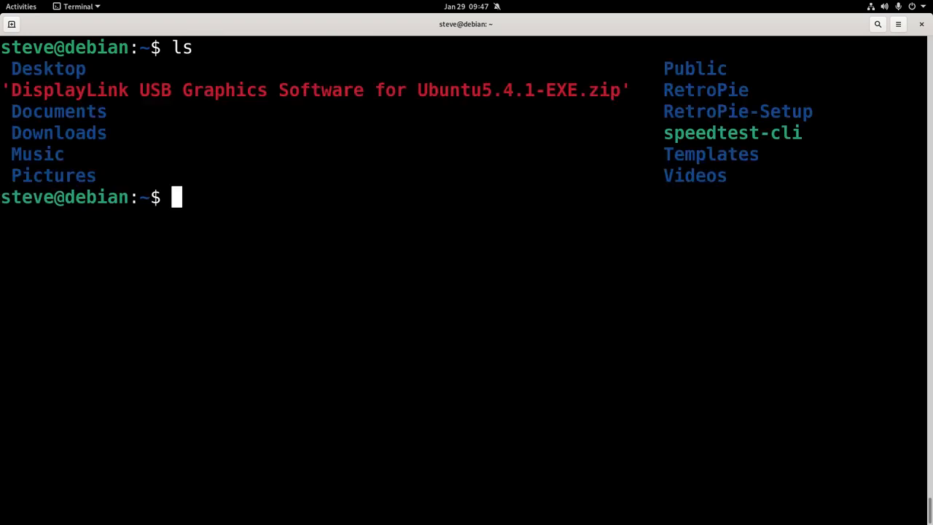
Step: Unzip the DisplayLink archive and chmod 755 the displaylink-driver-5.4.1-55.174.run file
type("unzip")
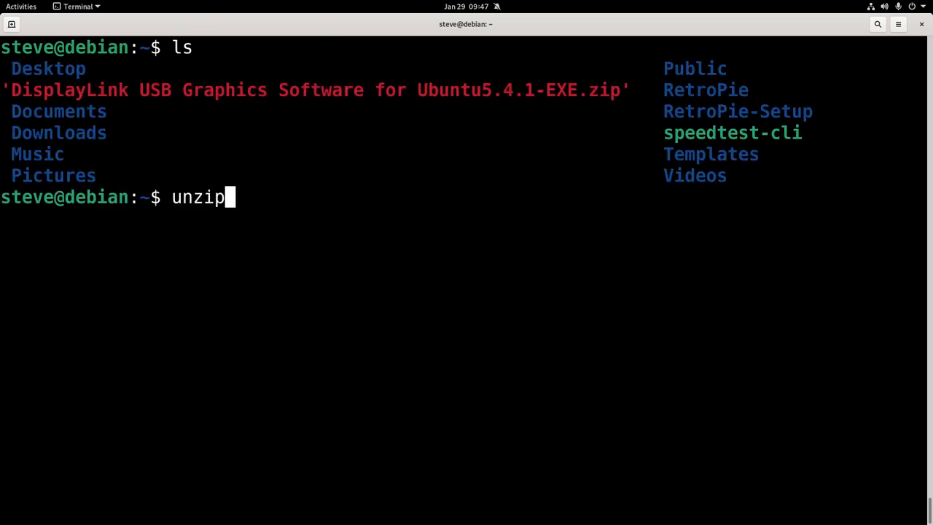
key("Return")
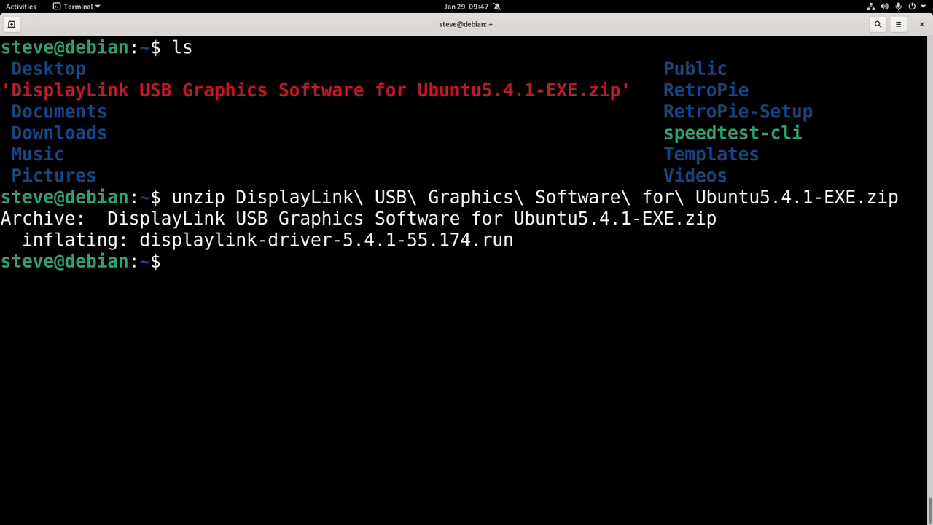
type("ls")
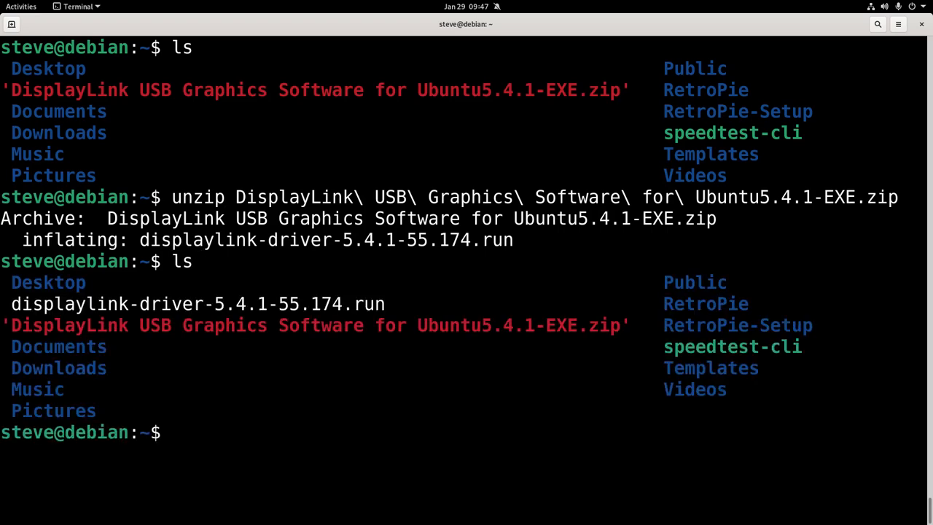
type("chmod 755")
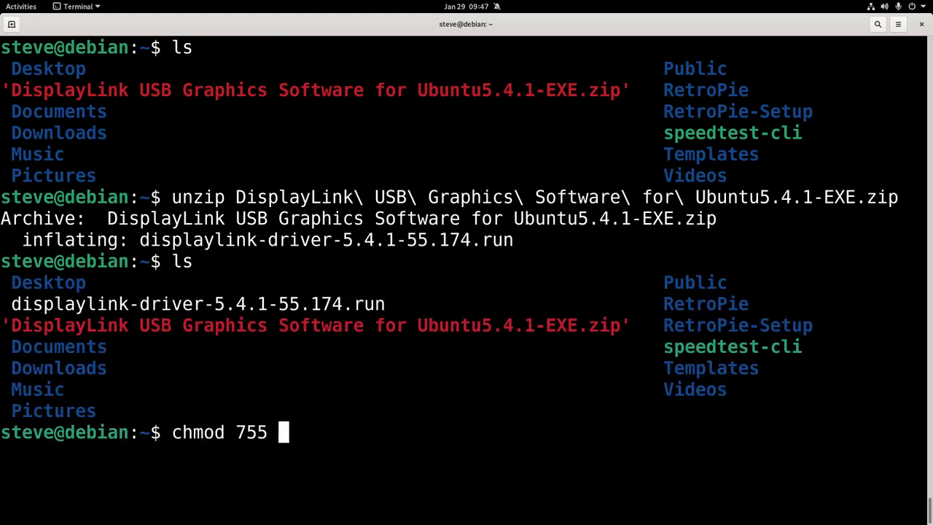
key("Return")
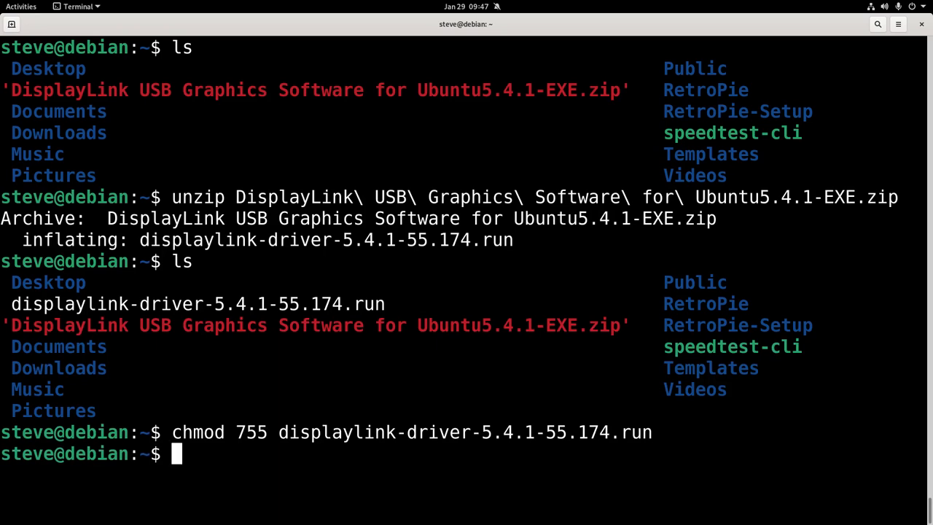
Step: Launch sudo ./displaylink-driver-5.4.1-55.174.run with the password, starting the installer on Debian 11
type("sudo ./displaylink-driver-5.4.1-55.174.run")
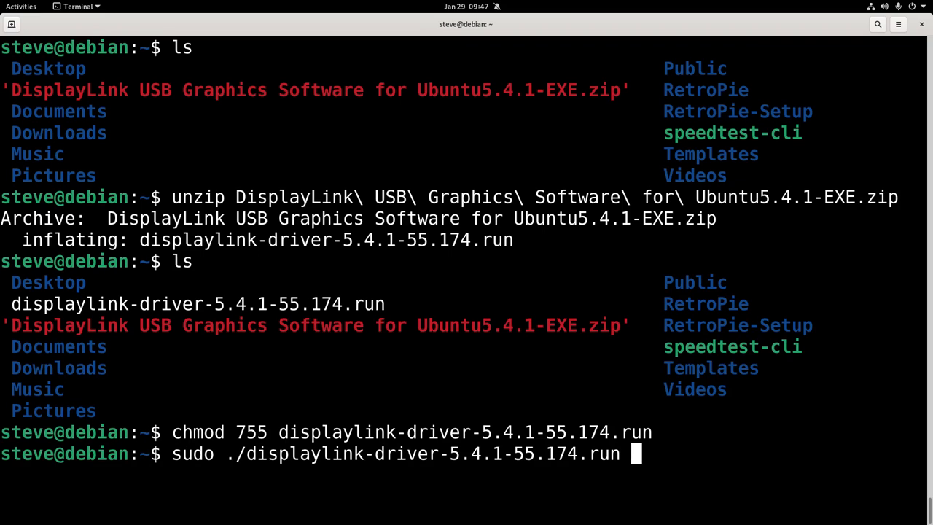
key("Return")
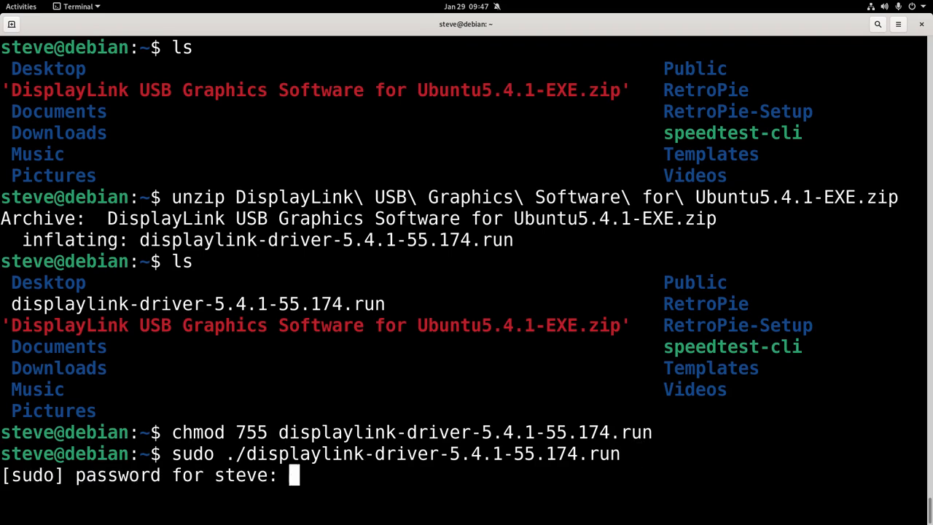
key("Return")
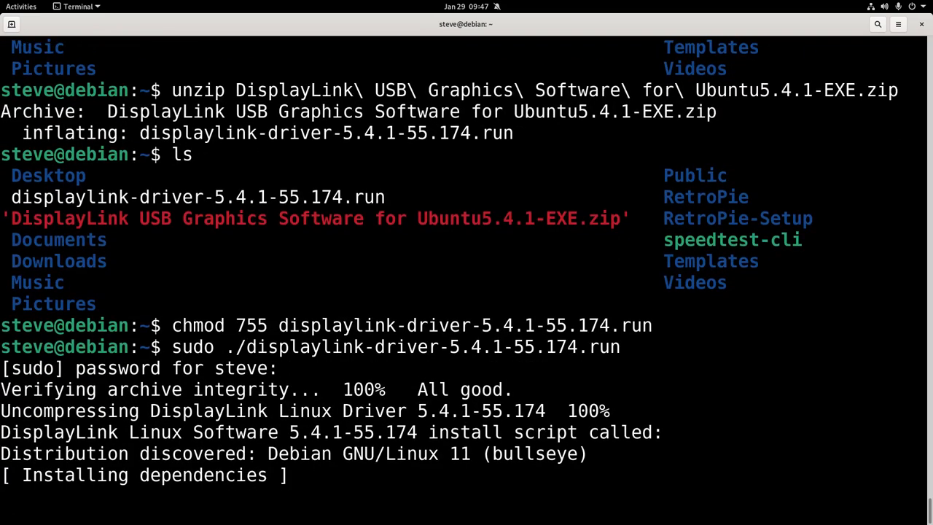